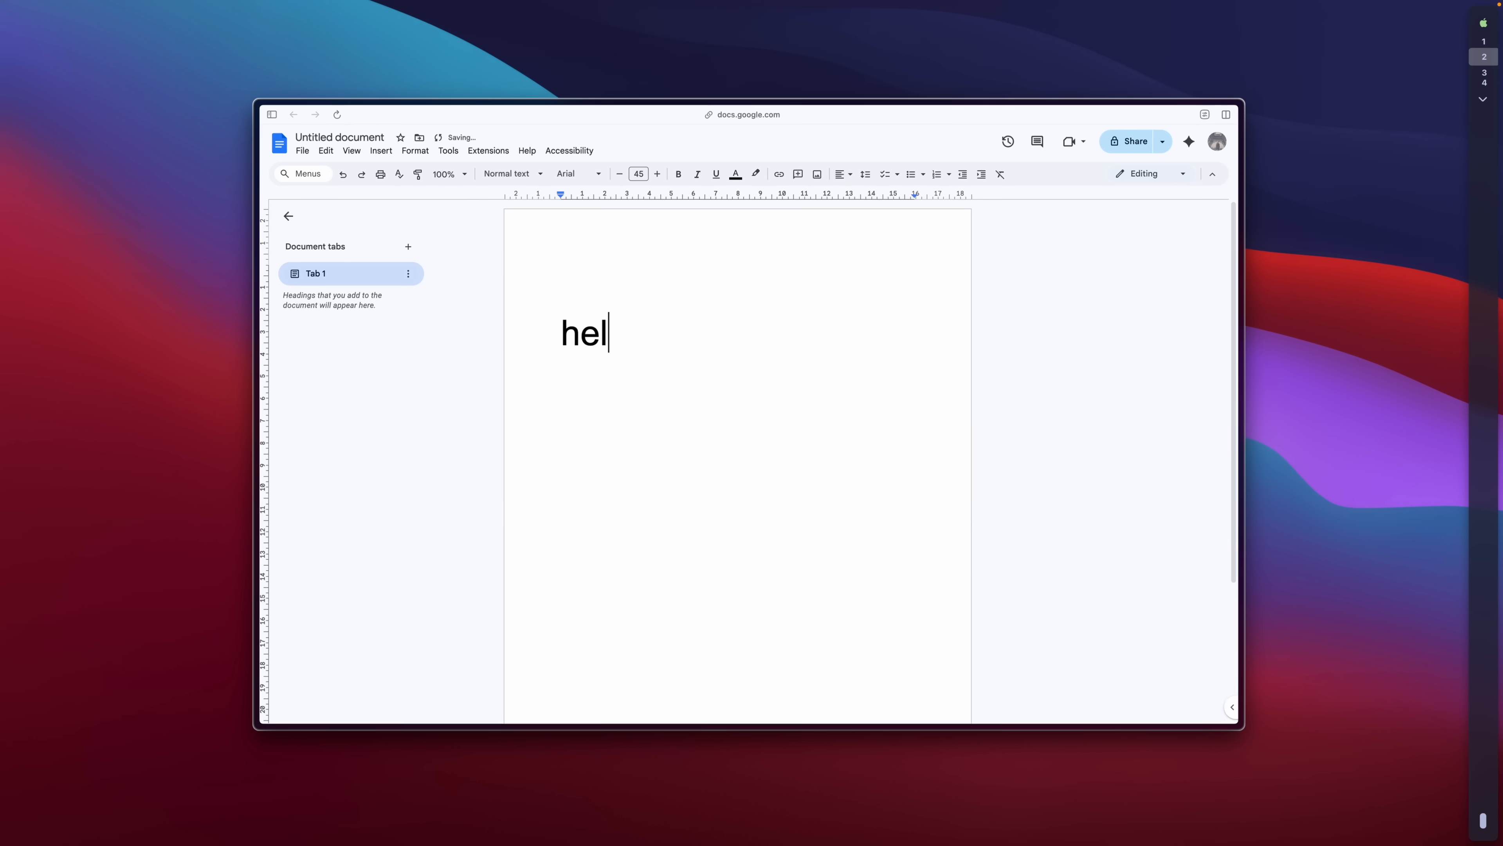
Step: Enter the line 'Hello sir, how are you?' in large Arial text on the blank page
text(Hello sir, how)
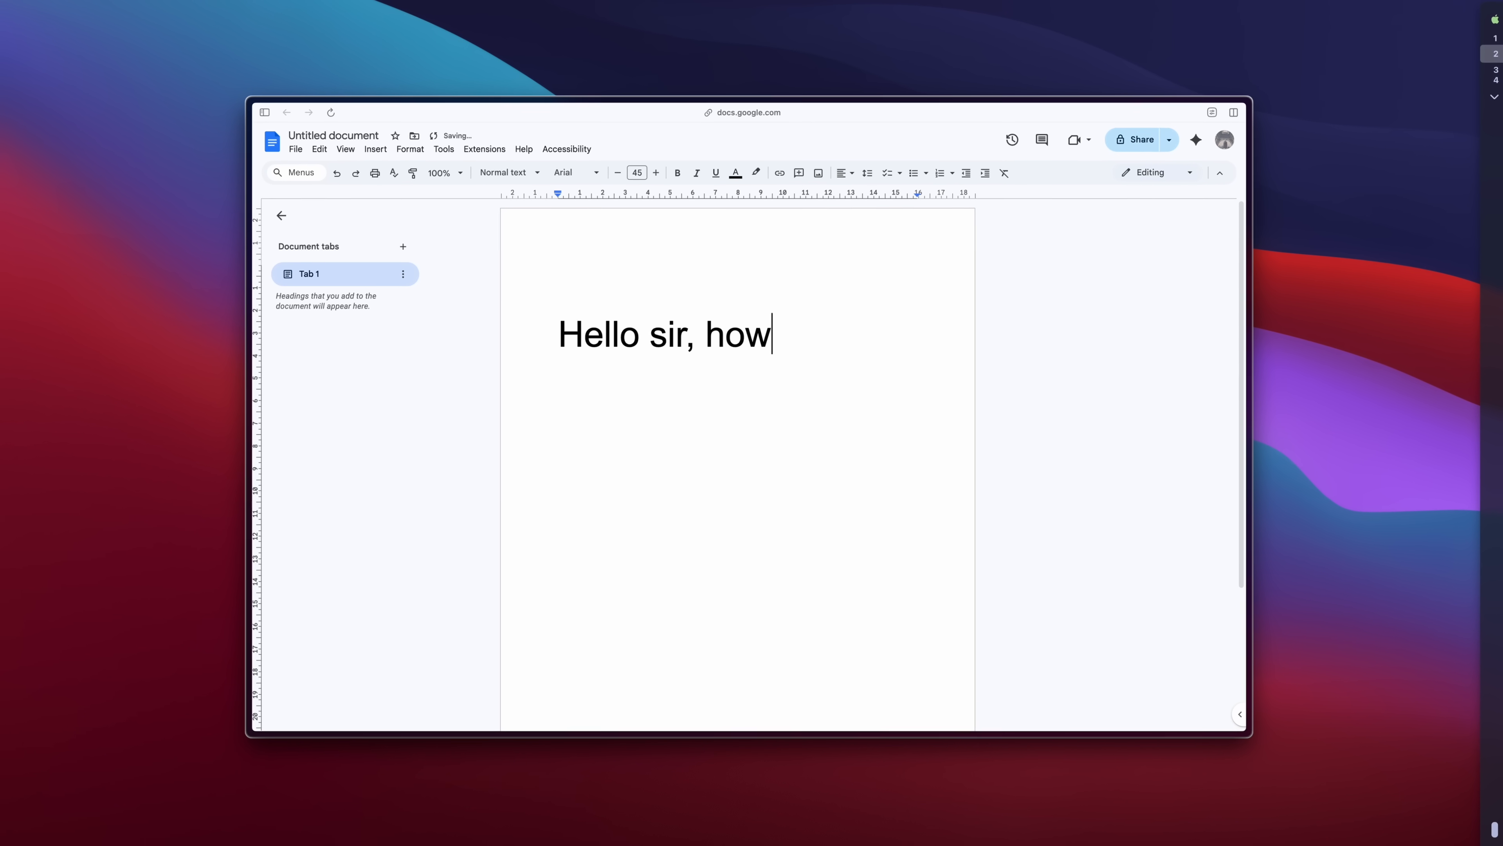
text(are you?)
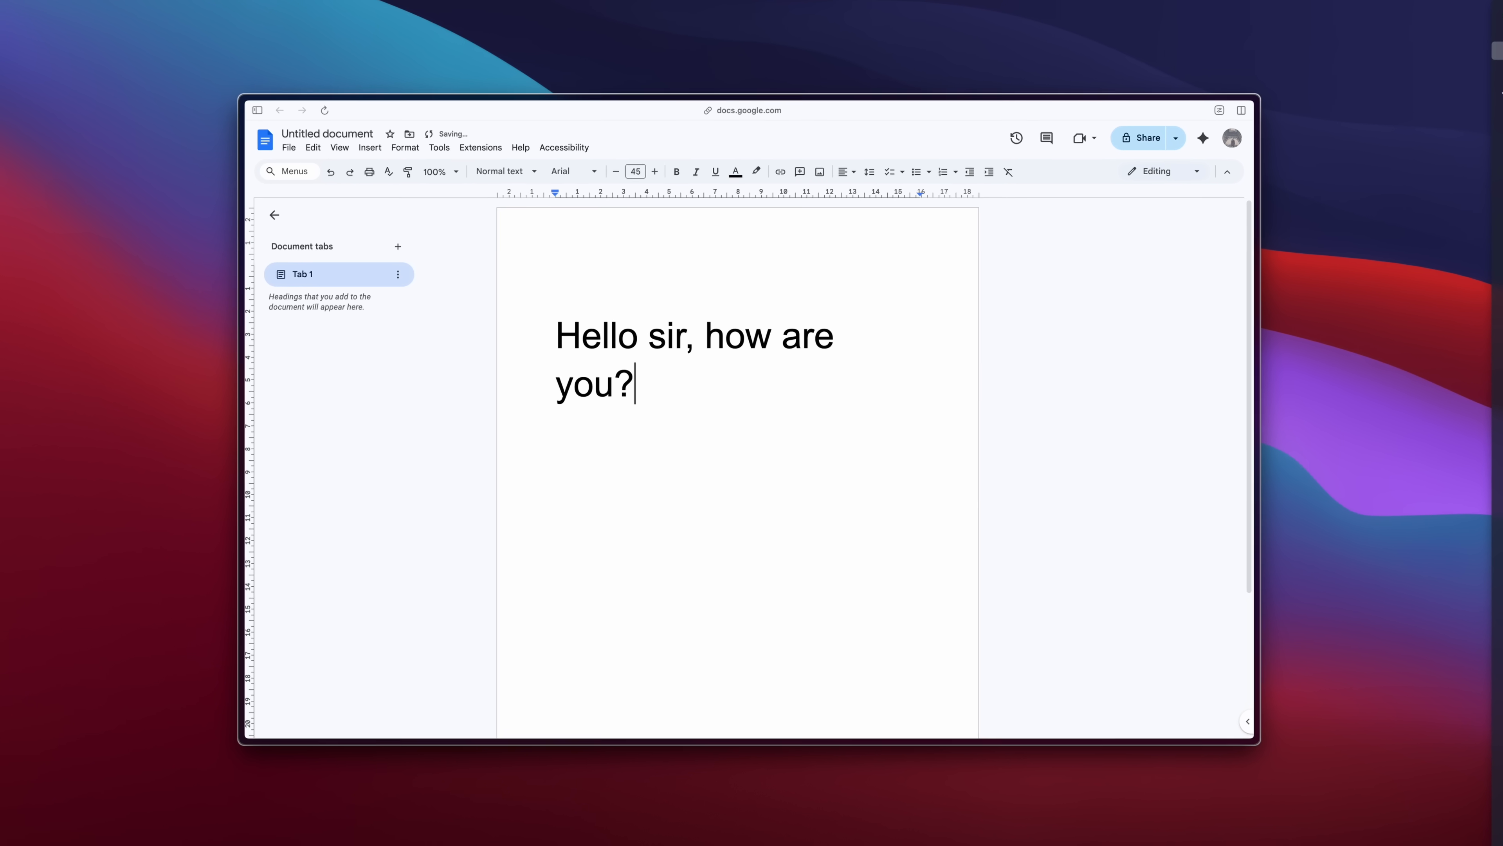
text(jj)
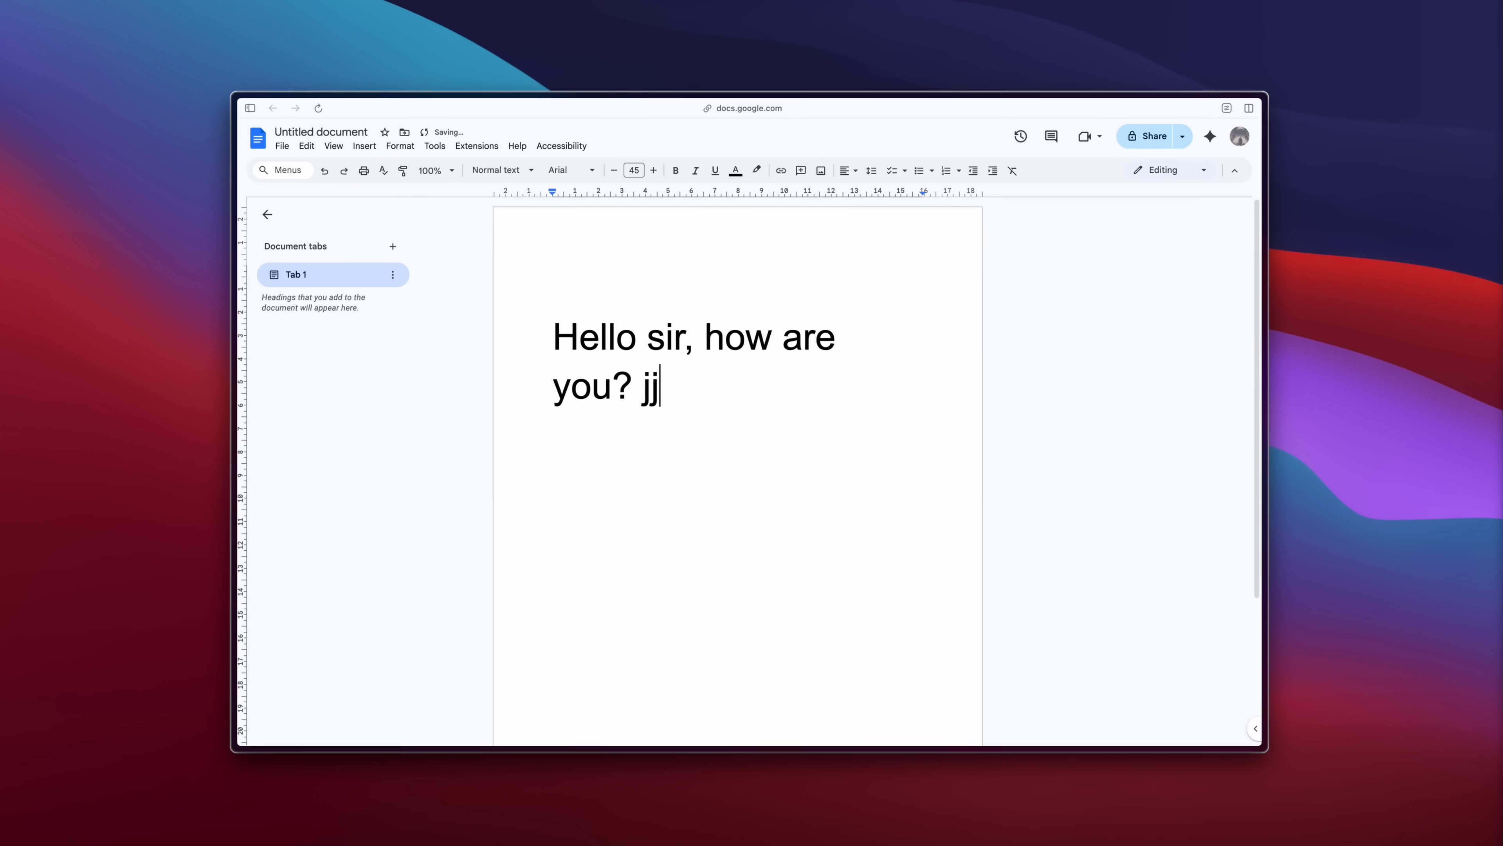
text(dd)
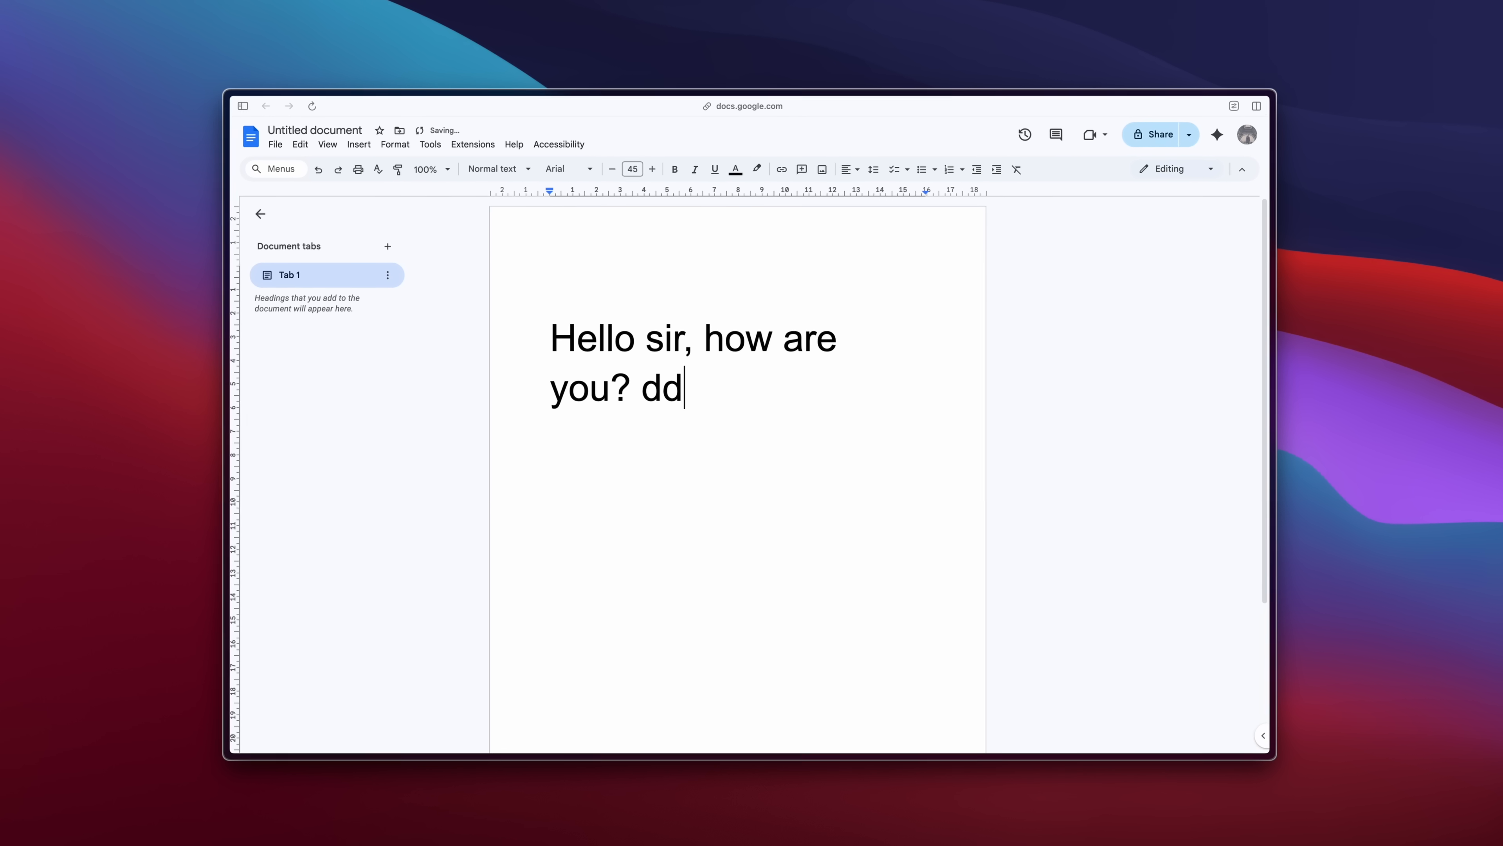
key(backspace)
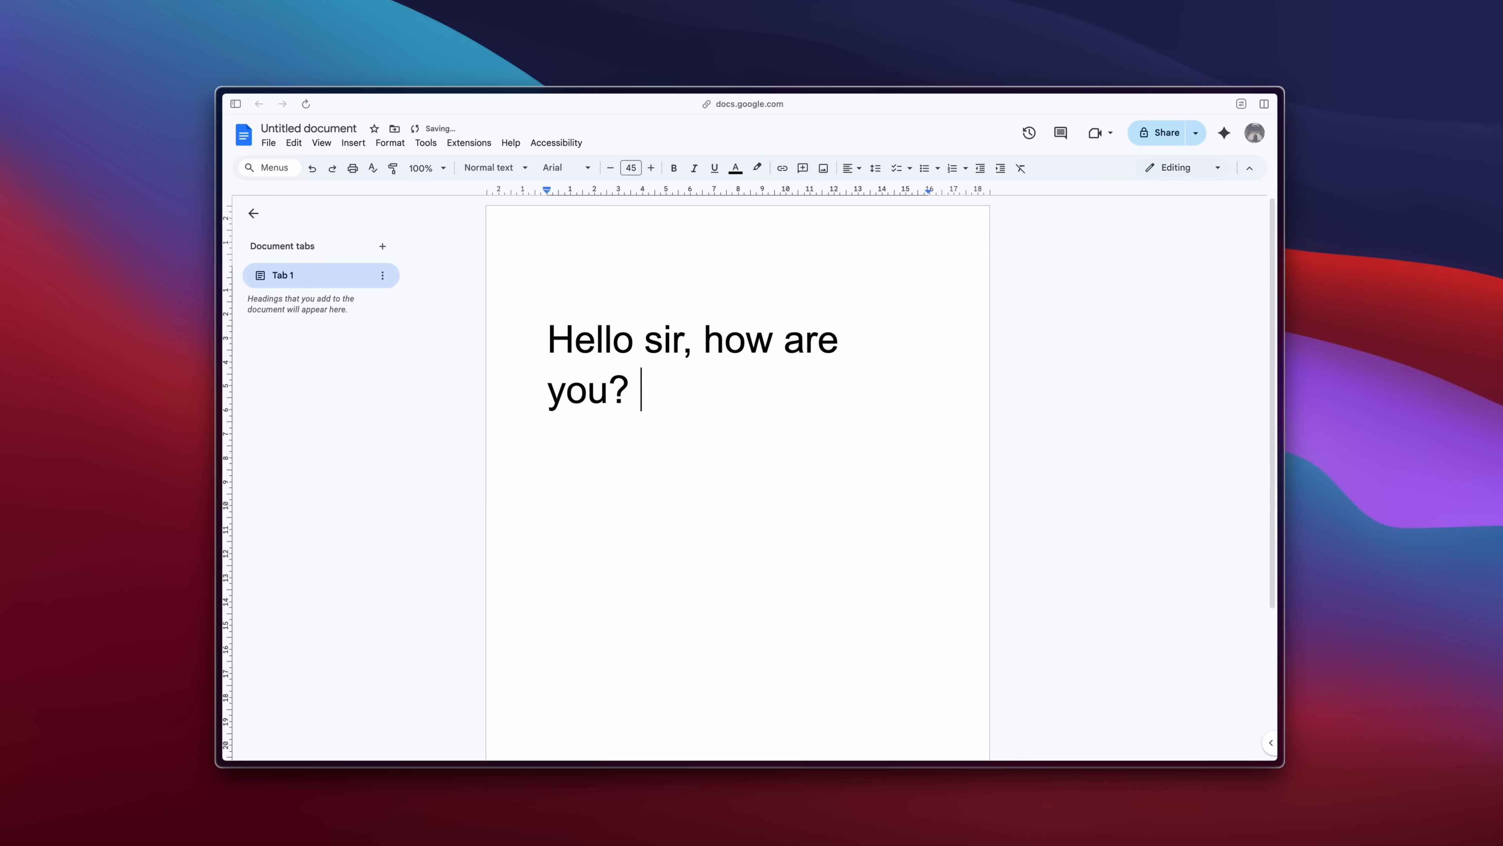